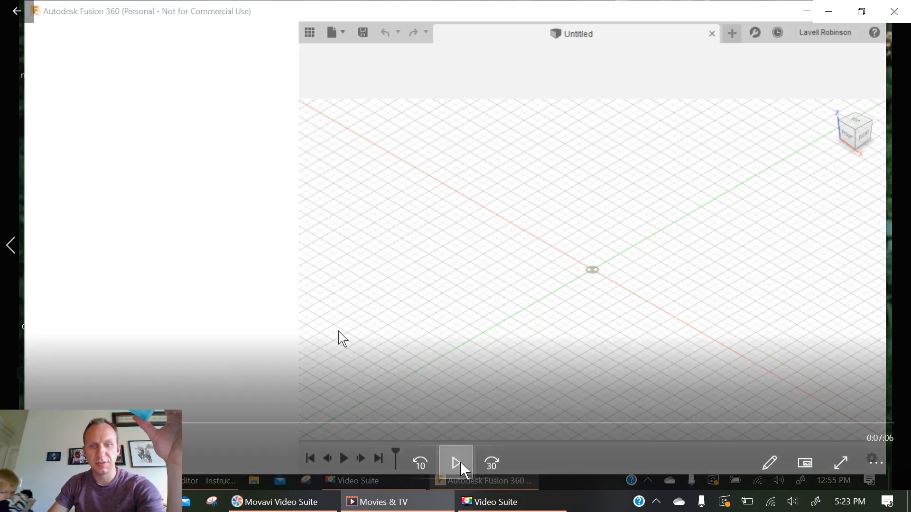
# - Bring up the Save dialog for the untitled design, keeping Maze Boxes as the location
pyautogui.click(454, 463)
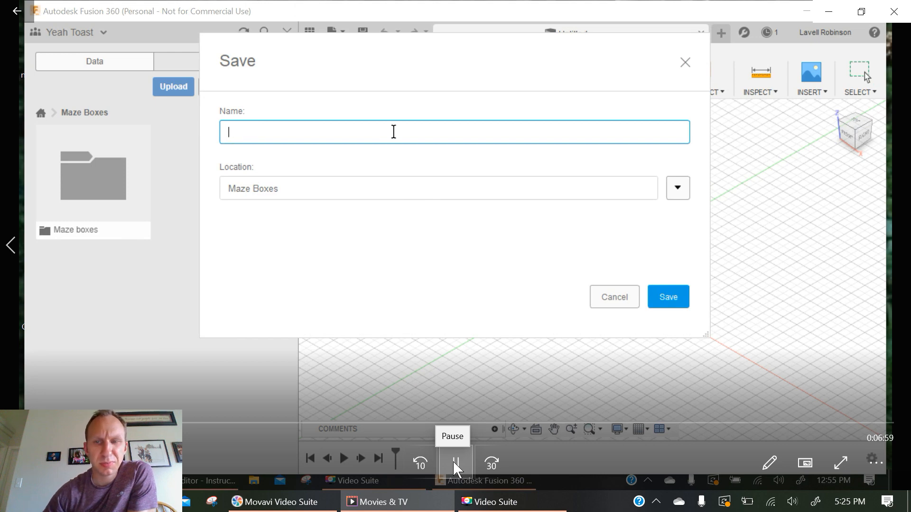
# - Save the design as 'Hidden Maze Box' and start a new sketch
pyautogui.write('Hidden Maze Box')
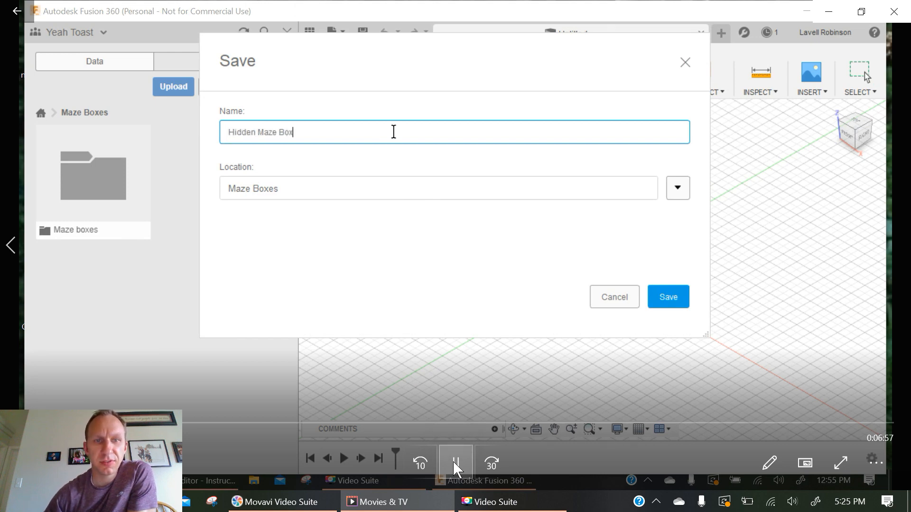
pyautogui.click(667, 297)
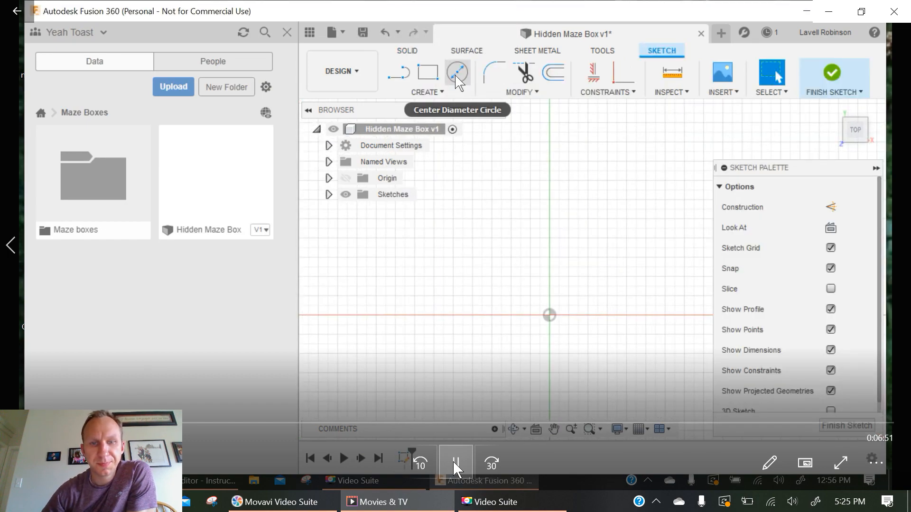
pyautogui.click(458, 72)
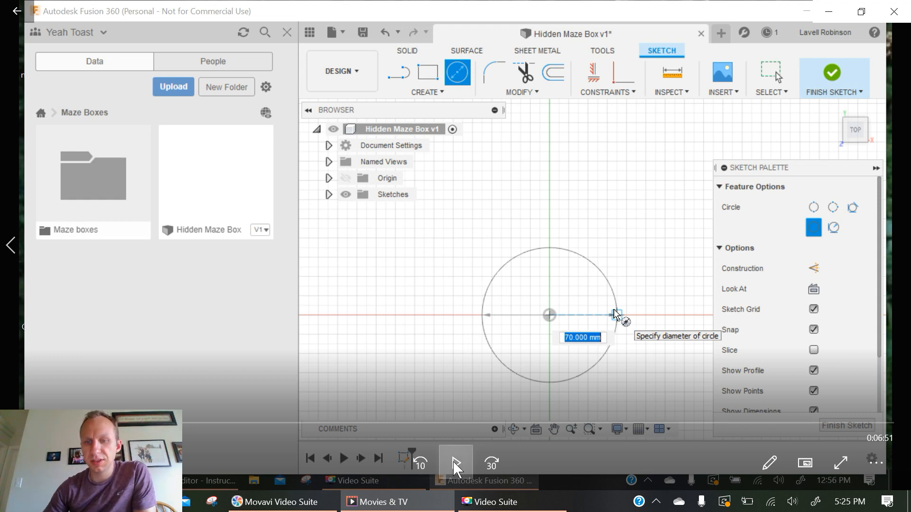
# - Sketch the circle with a small notch at its top and begin extruding it
pyautogui.write('30')
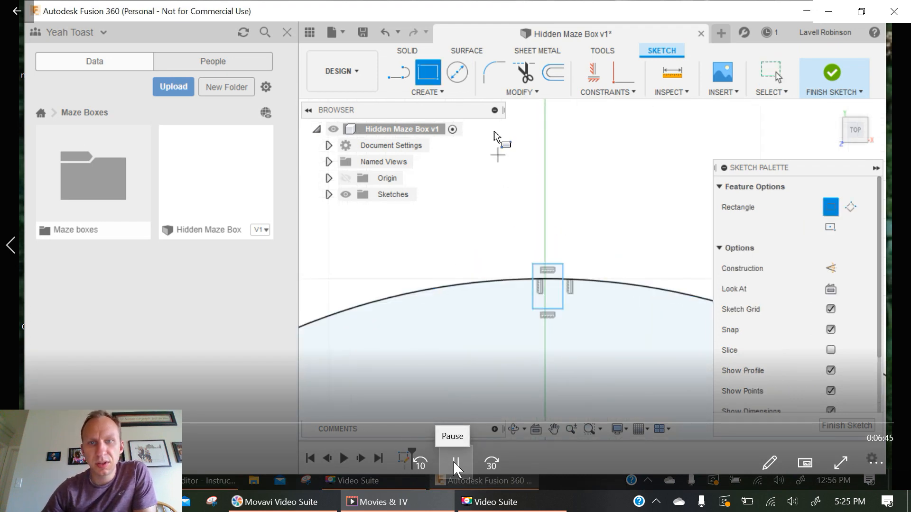
pyautogui.click(522, 72)
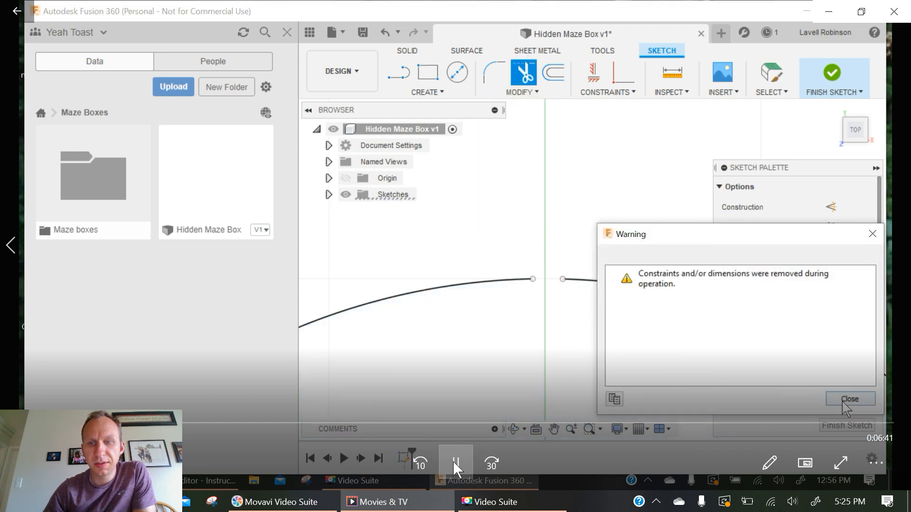
pyautogui.click(849, 399)
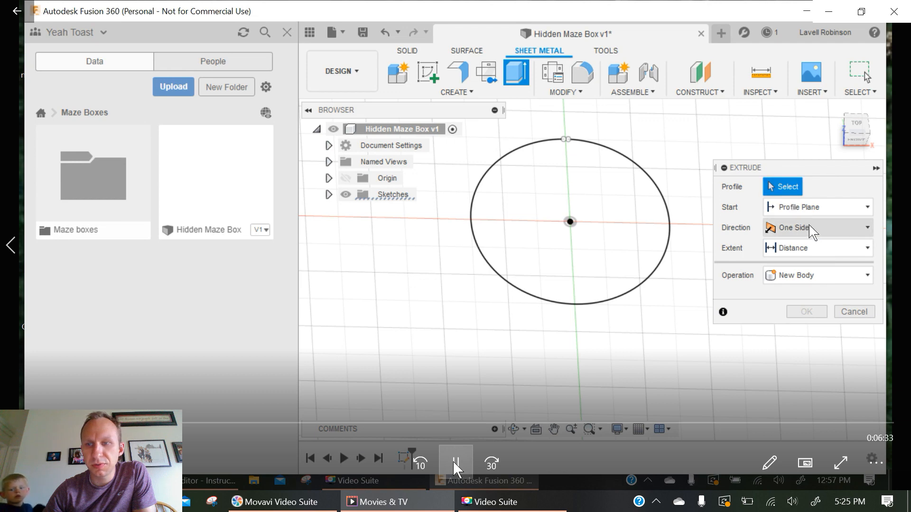
# - Set the Steel (mm) sheet metal rule to 2.50 mm and flange the sketch into a thin body
pyautogui.click(456, 72)
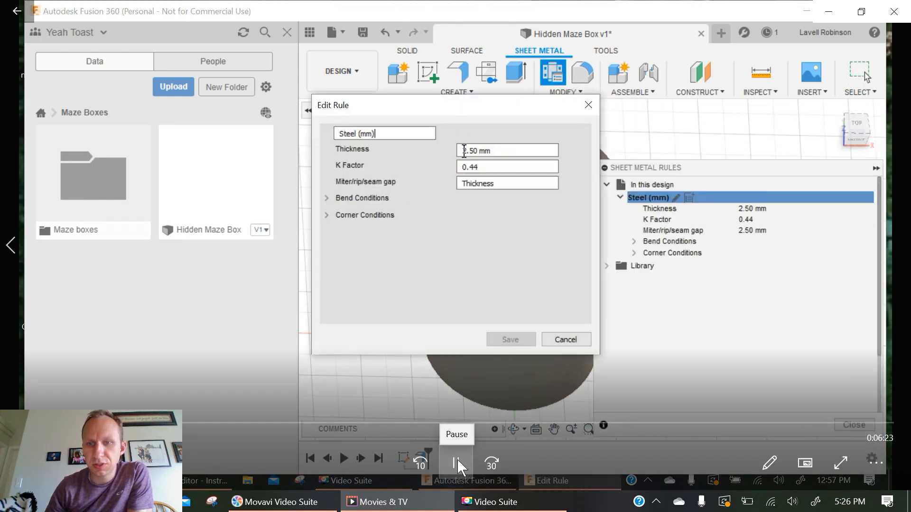
pyautogui.click(564, 340)
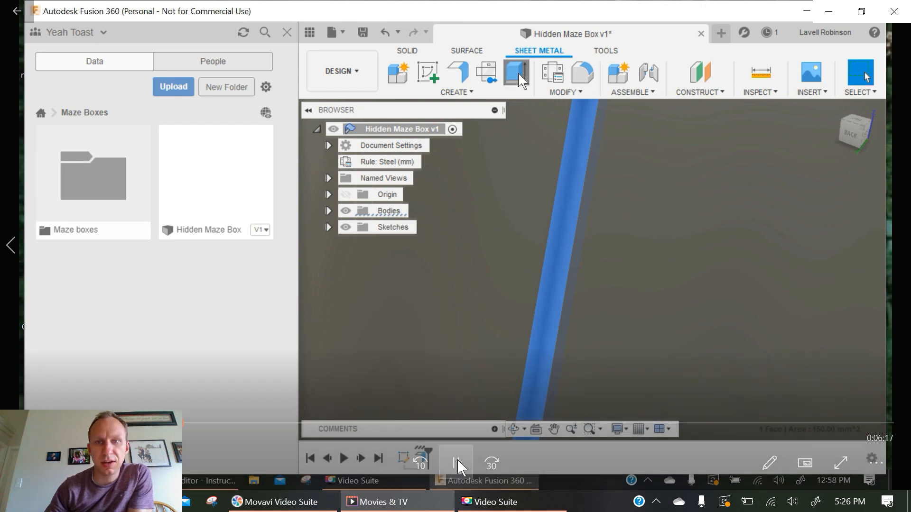
# - Unfold the sheet metal body flat and start Sketch1 on the top plane
pyautogui.click(515, 74)
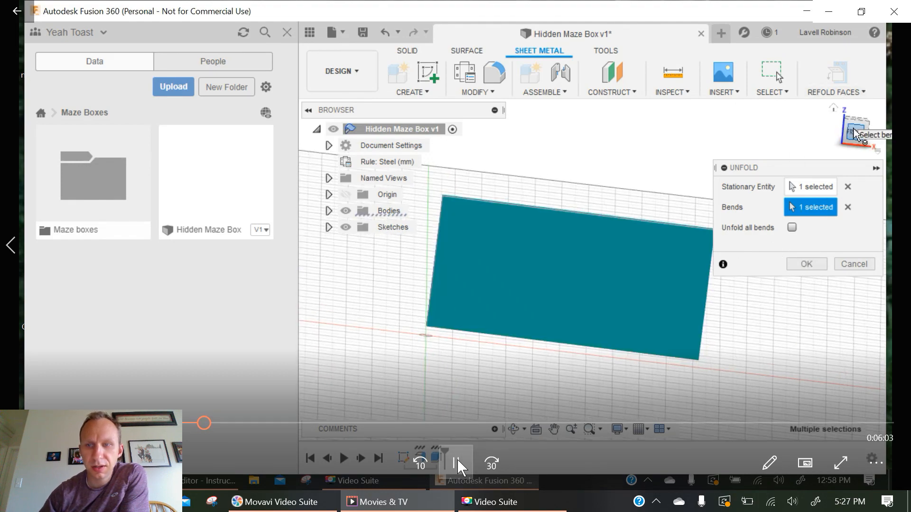
pyautogui.click(855, 129)
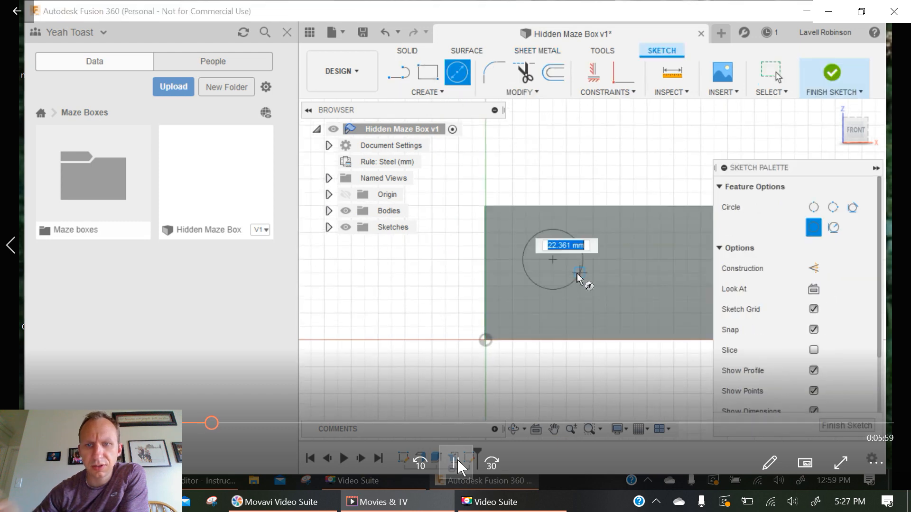
pyautogui.click(832, 77)
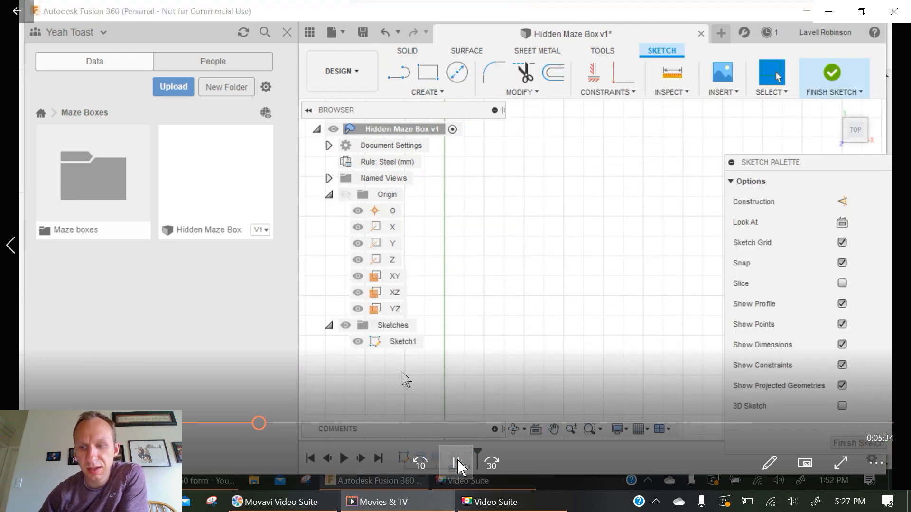
# - Surface-extrude the maze paths and set Thicken on the 8 faces to Symmetric
pyautogui.click(832, 76)
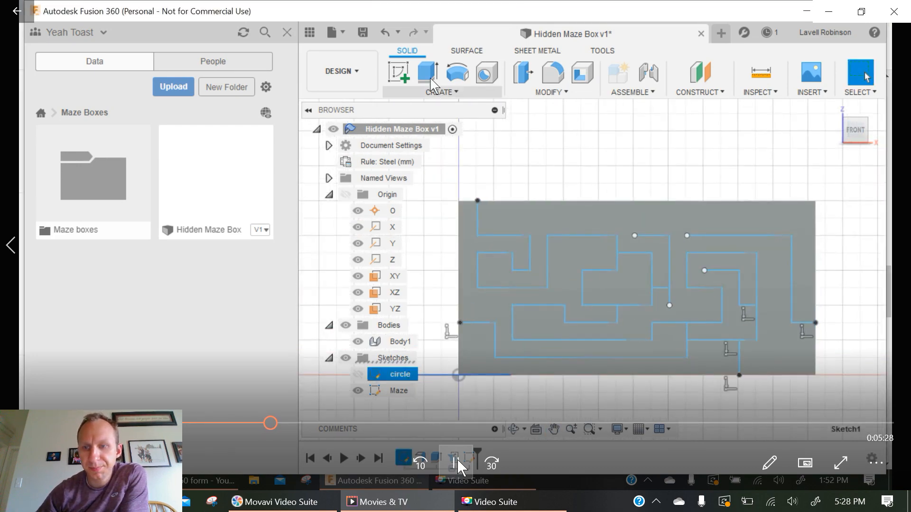
pyautogui.click(401, 73)
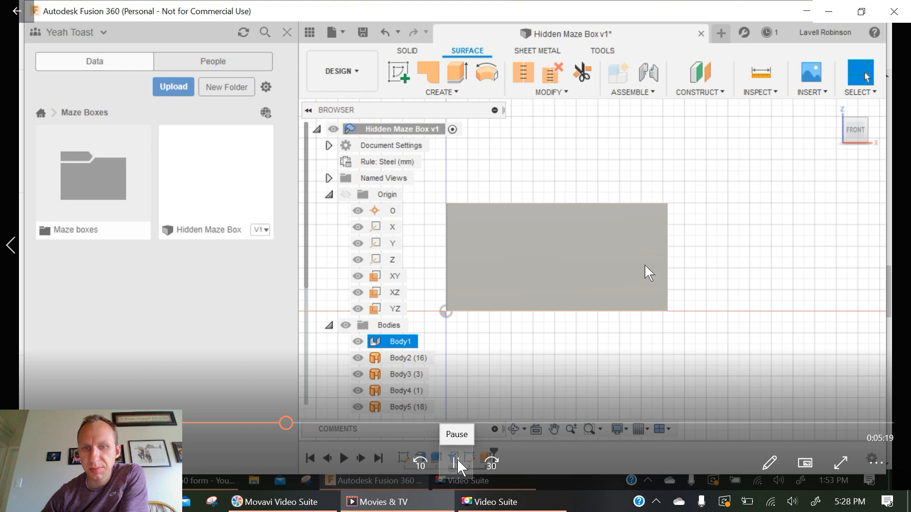
pyautogui.click(441, 79)
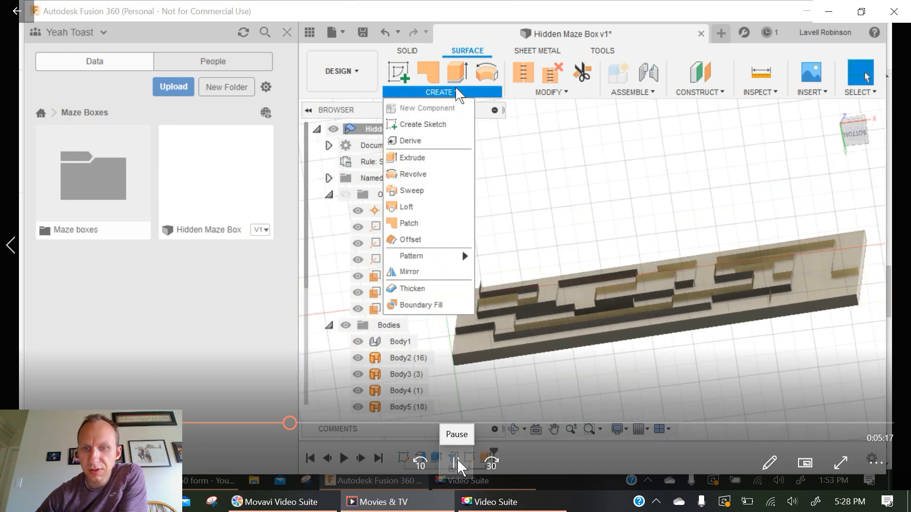
pyautogui.click(412, 288)
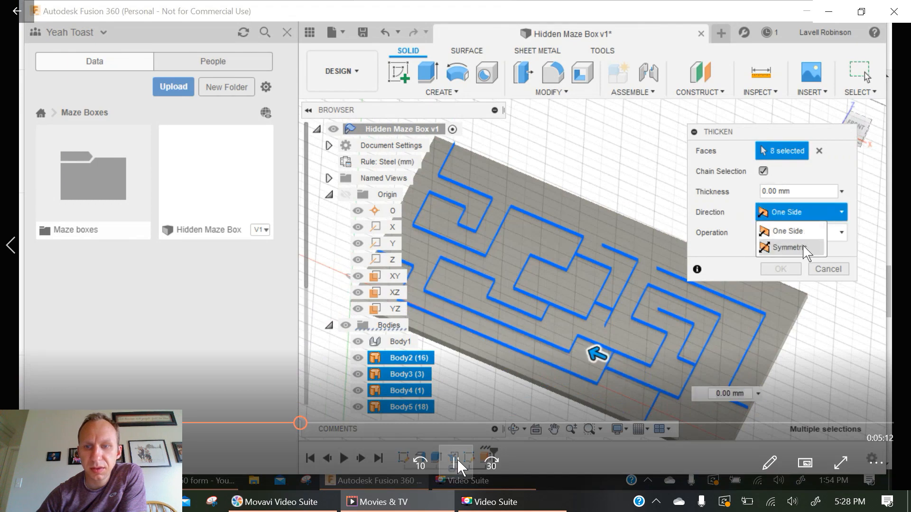
# - Confirm Thicken into solid maze walls and pick the first maze profile to cut
pyautogui.click(791, 246)
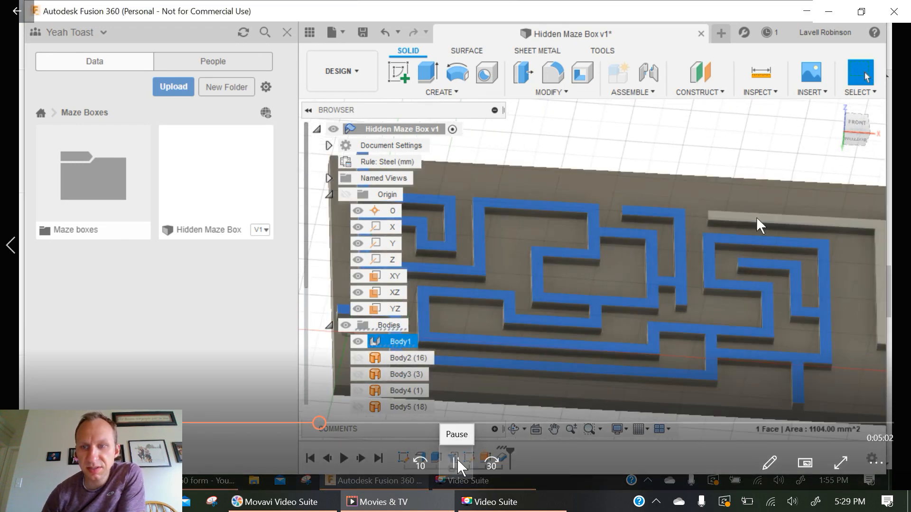
pyautogui.click(427, 73)
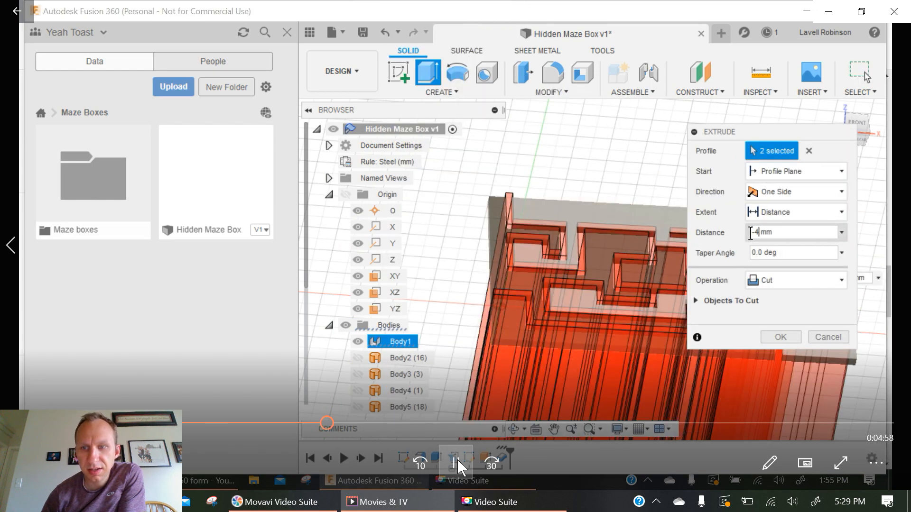
pyautogui.click(780, 337)
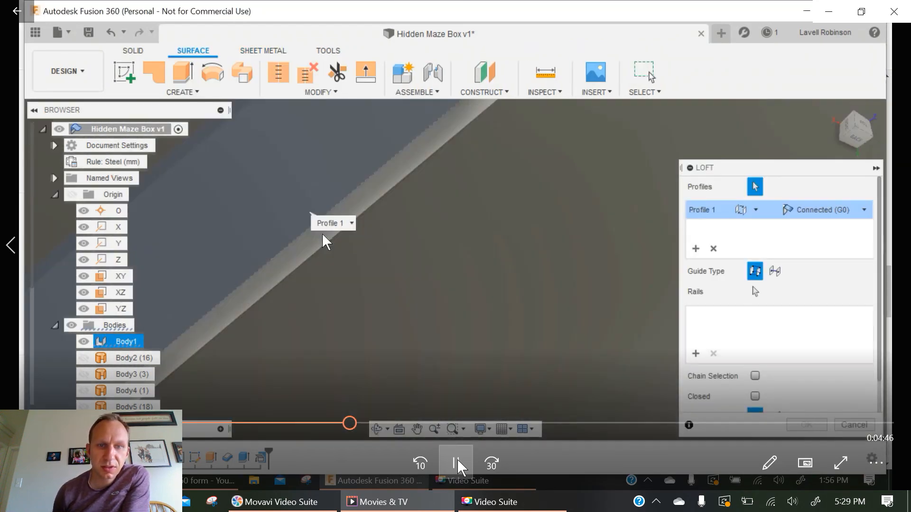
# - Loft Profile 1 as Connected (G0) into solid bodies Body6 through Body9
pyautogui.click(345, 244)
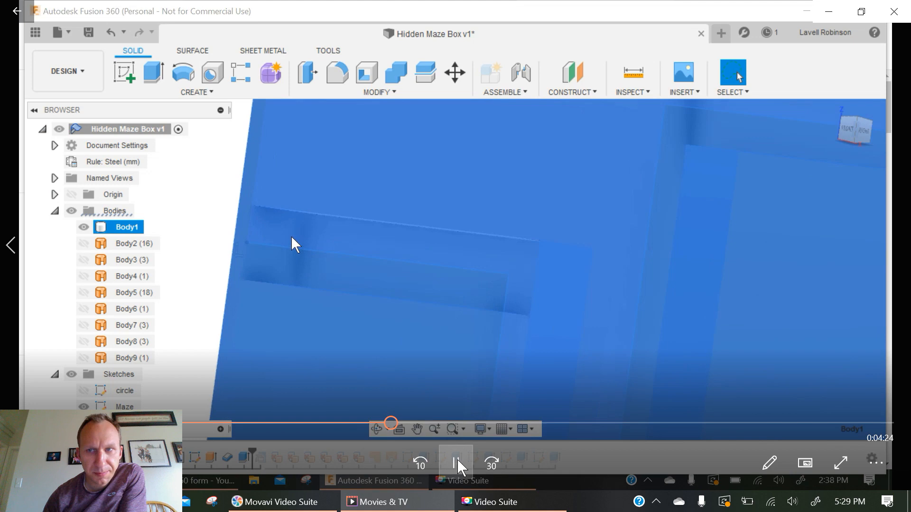
# - Enable Select Through in Selection Filters so hidden maze faces can be picked
pyautogui.click(733, 92)
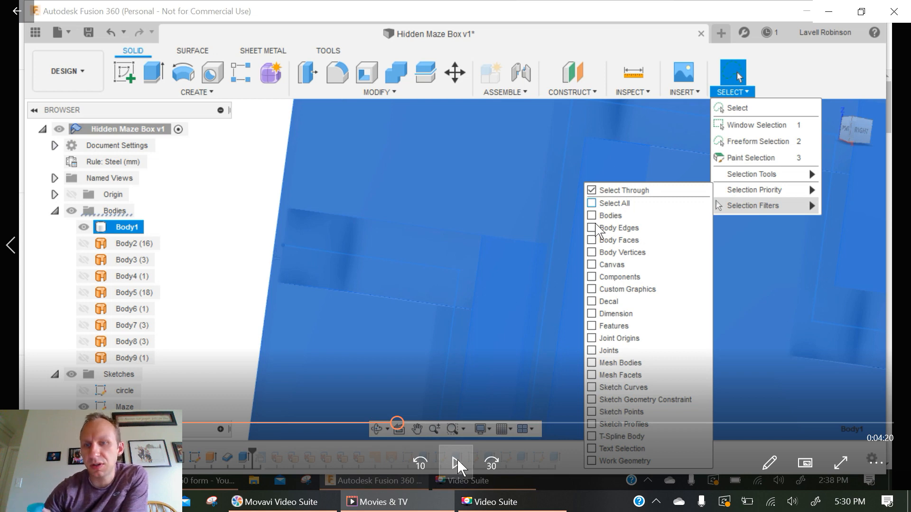
pyautogui.click(153, 73)
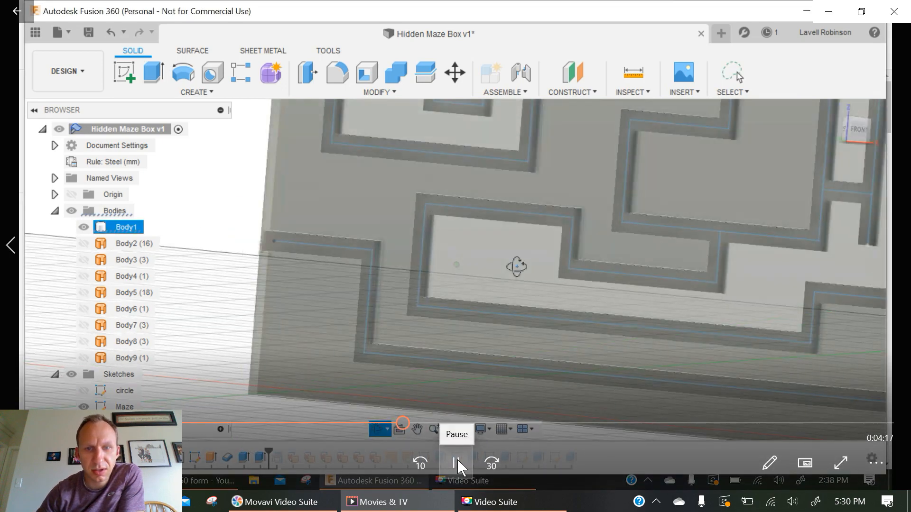
pyautogui.click(263, 51)
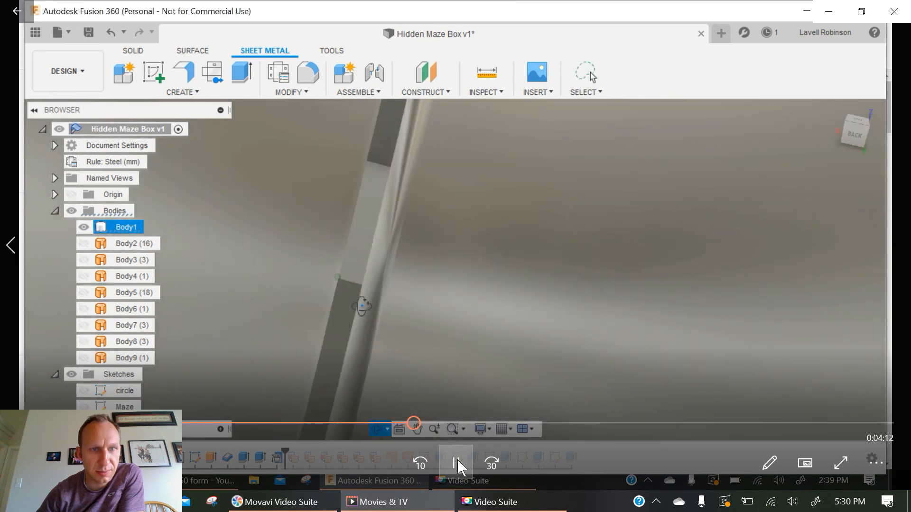
# - Start a sketch on the sleeve's ring end face and draw a center-diameter circle inside it
pyautogui.click(182, 79)
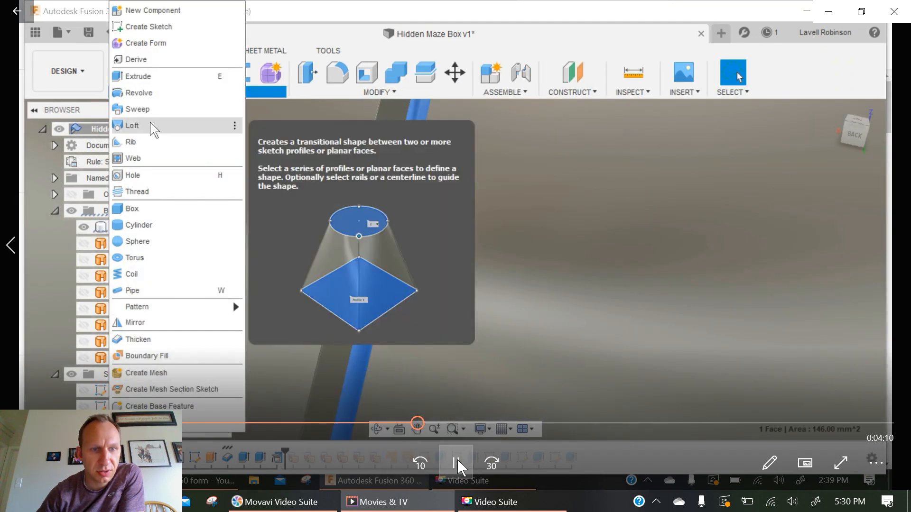
pyautogui.click(132, 125)
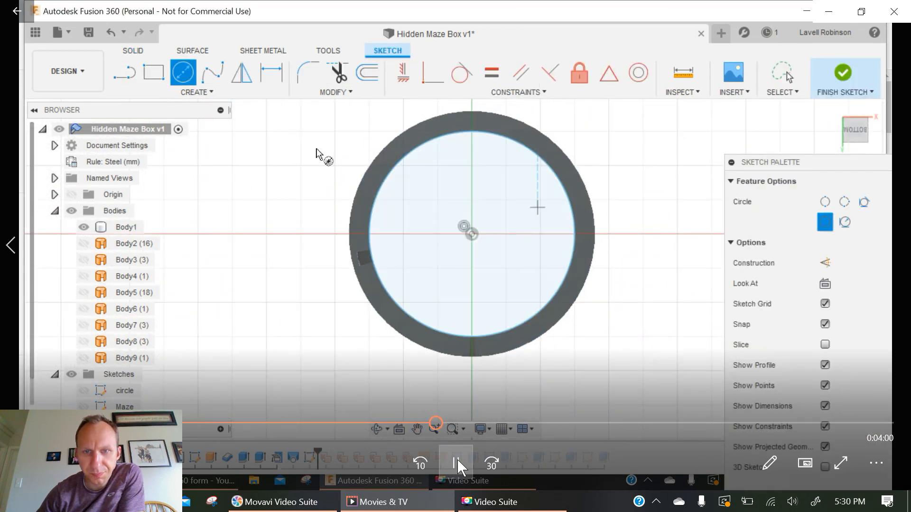
# - Extrude the circle sketches to two lengths, forming the stepped plug Body19
pyautogui.click(841, 76)
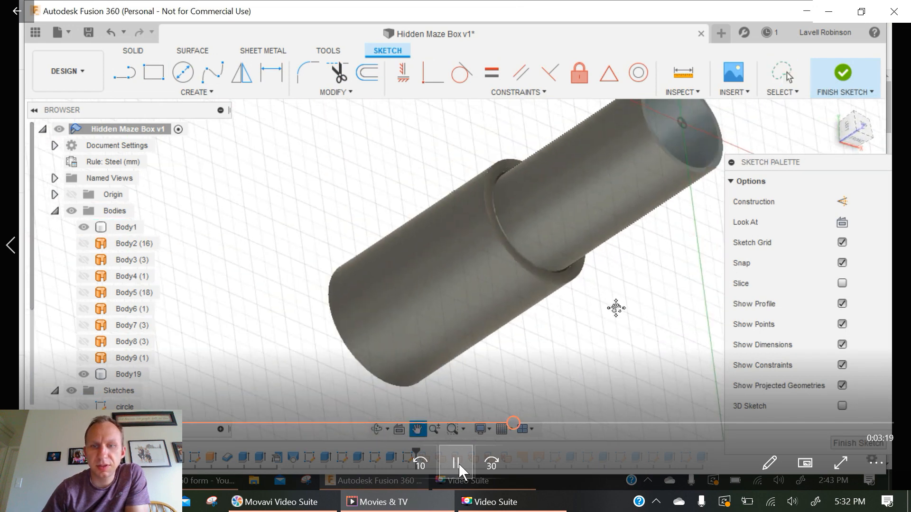
# - Sketch spline-and-arc tab outlines with R10.00 radius on Body19's circular end and finish the sketch
pyautogui.click(457, 463)
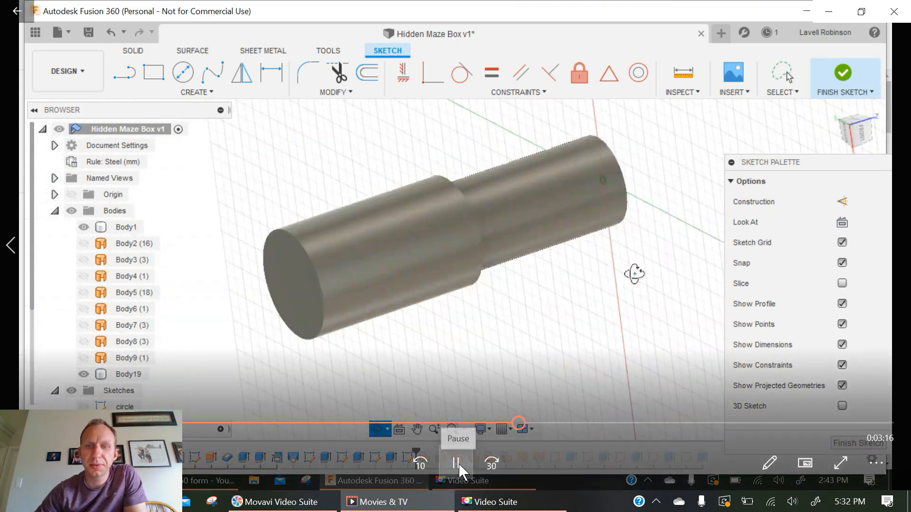
pyautogui.click(842, 74)
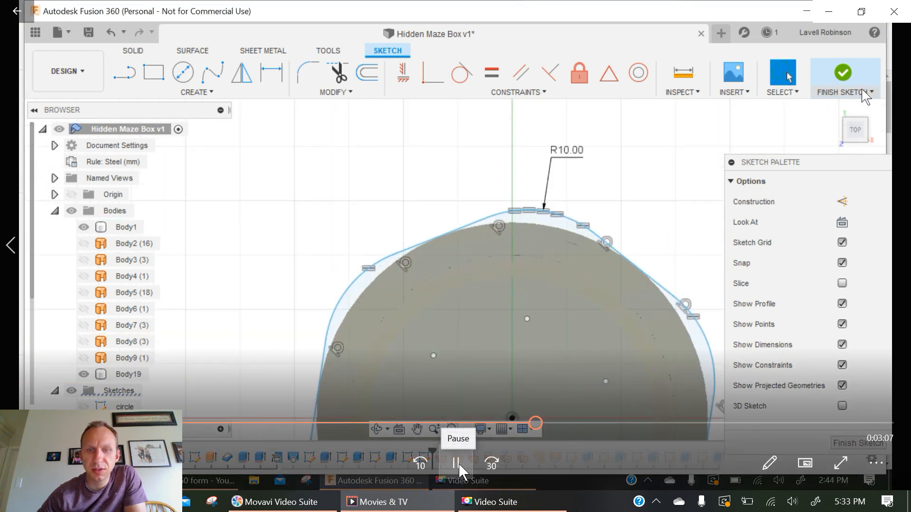
pyautogui.click(839, 76)
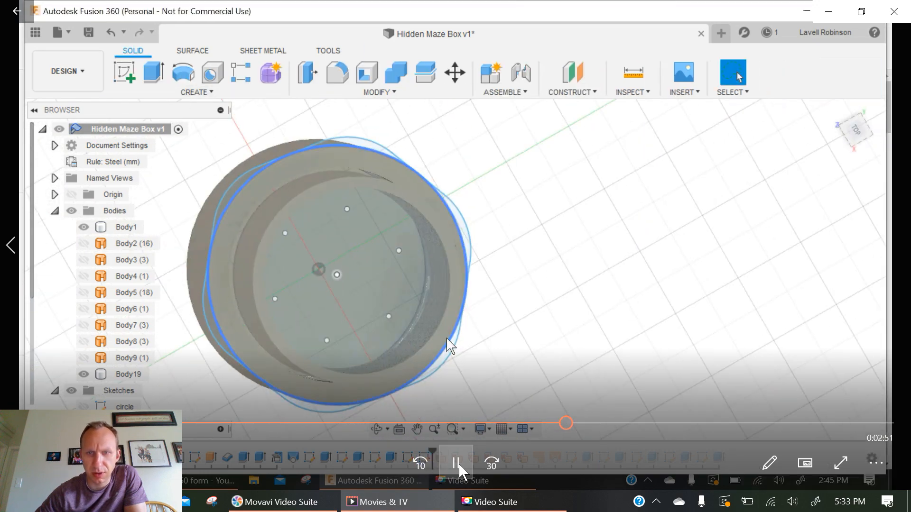
# - Orbit to the lid end and start a new sketch for the tab extrusion profiles
pyautogui.moveTo(450, 343); pyautogui.dragTo(459, 230)
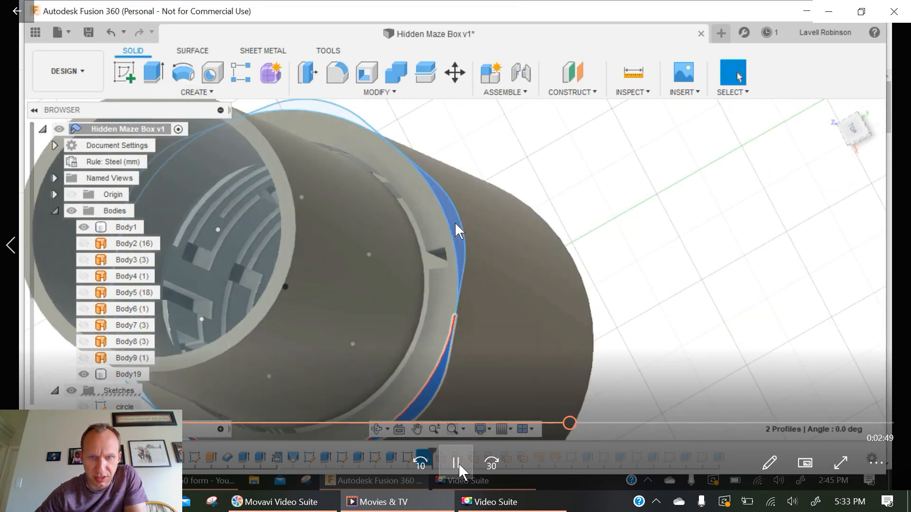
pyautogui.moveTo(456, 230); pyautogui.dragTo(372, 343)
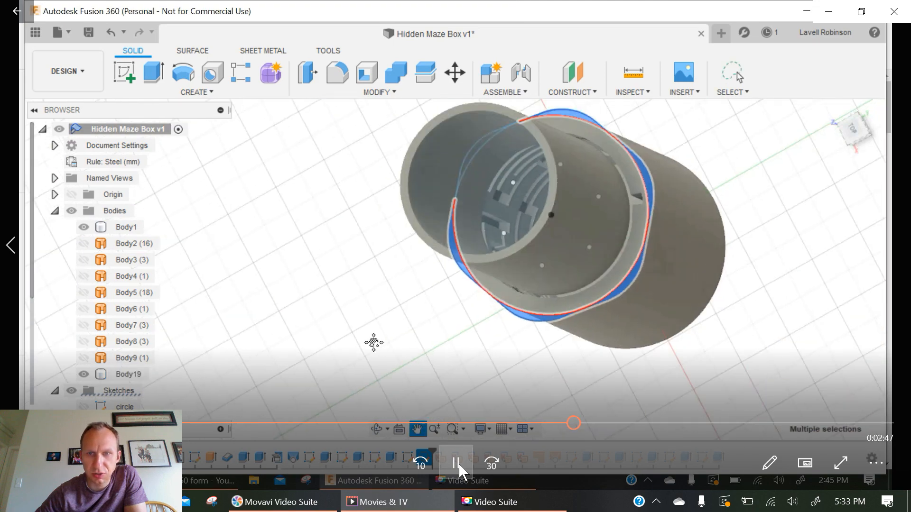
pyautogui.click(153, 73)
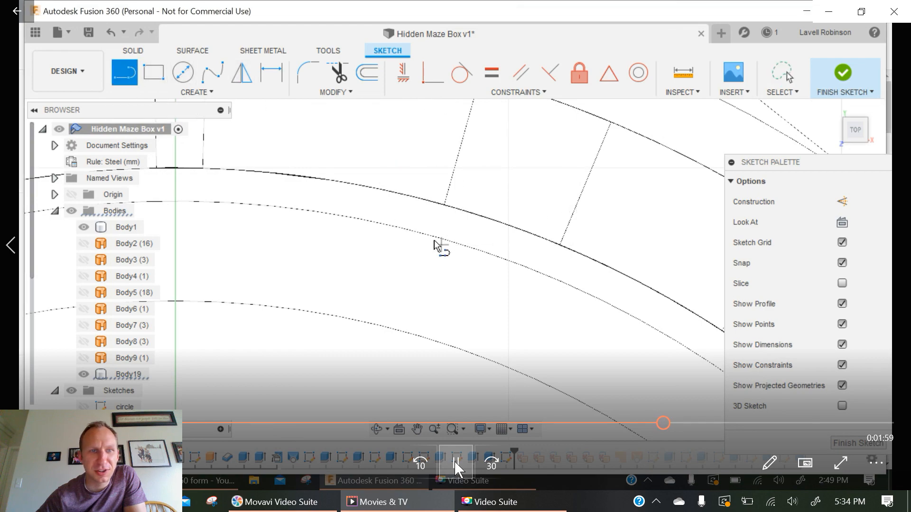
# - Finish the cutting-line sketch across the rings and start an offset plane from the ring face
pyautogui.click(842, 74)
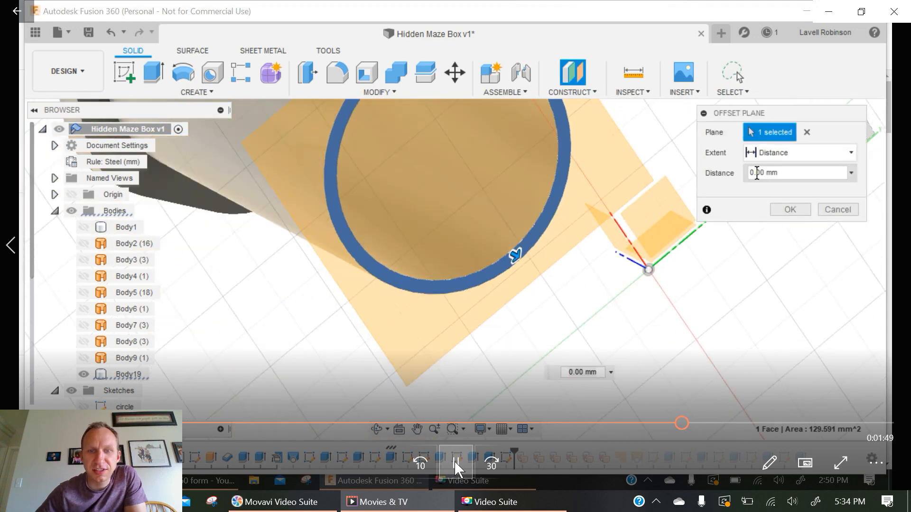
# - Set the construction plane offset distance to -5.00 mm from the ring face
pyautogui.write('5.00')
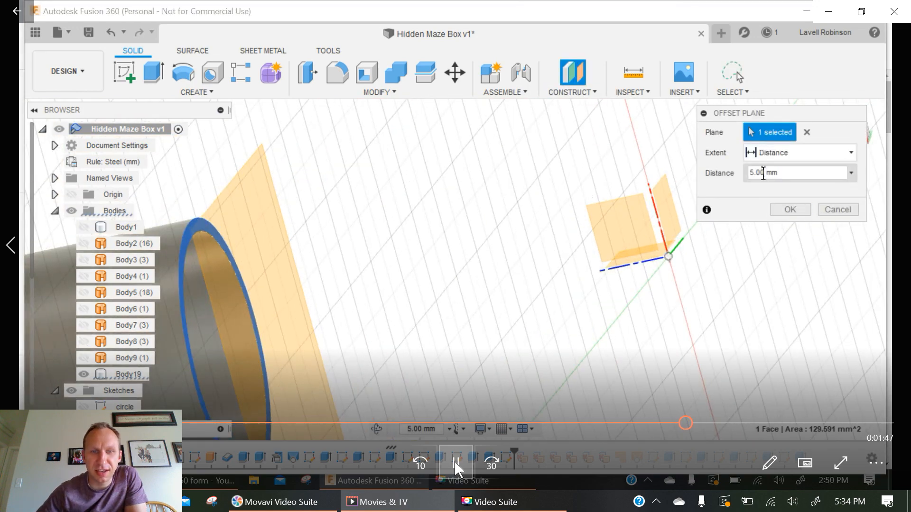
pyautogui.write('-5.00 mm')
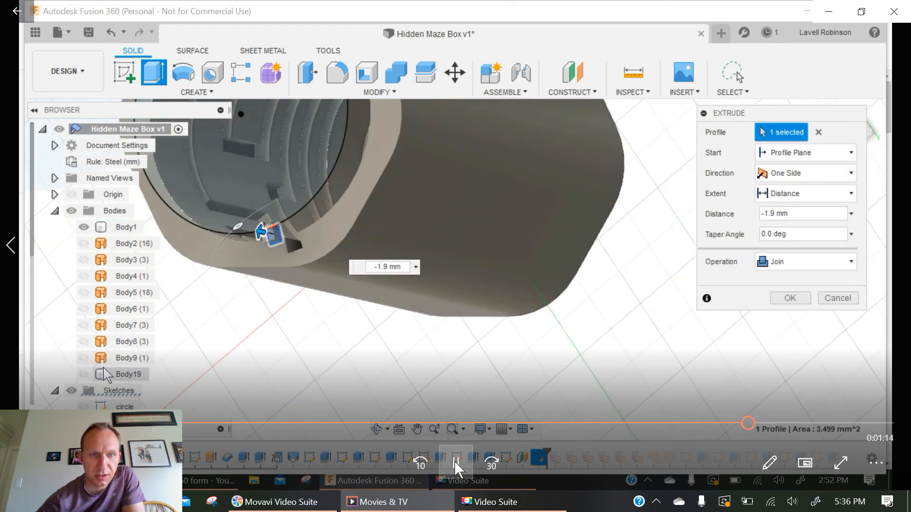
# - Choose the operation for the -1.9 mm notch extrusion, producing Body20
pyautogui.click(803, 262)
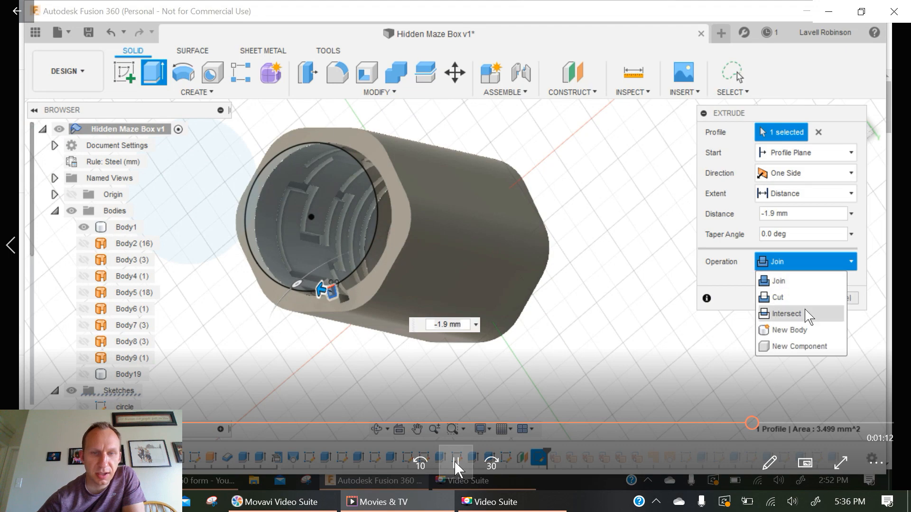
pyautogui.click(795, 329)
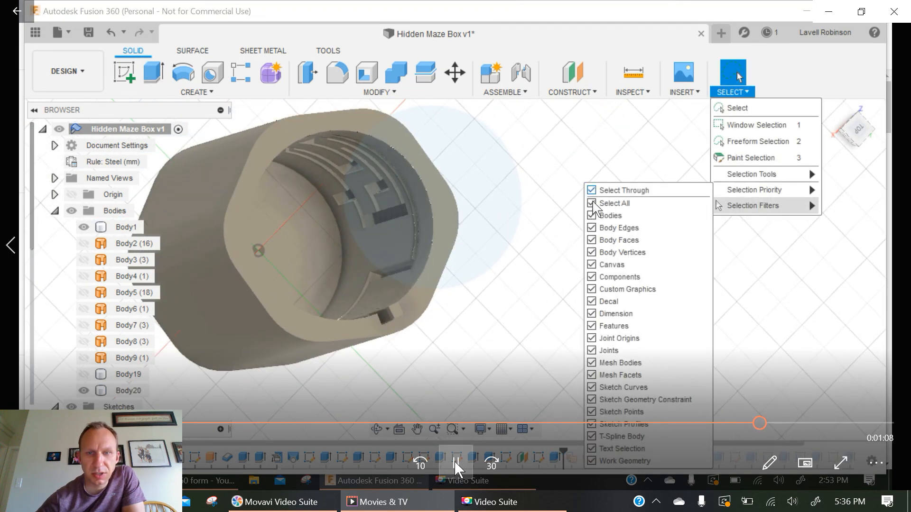
# - Adjust the Selection Filters so only bodies can be picked
pyautogui.click(455, 72)
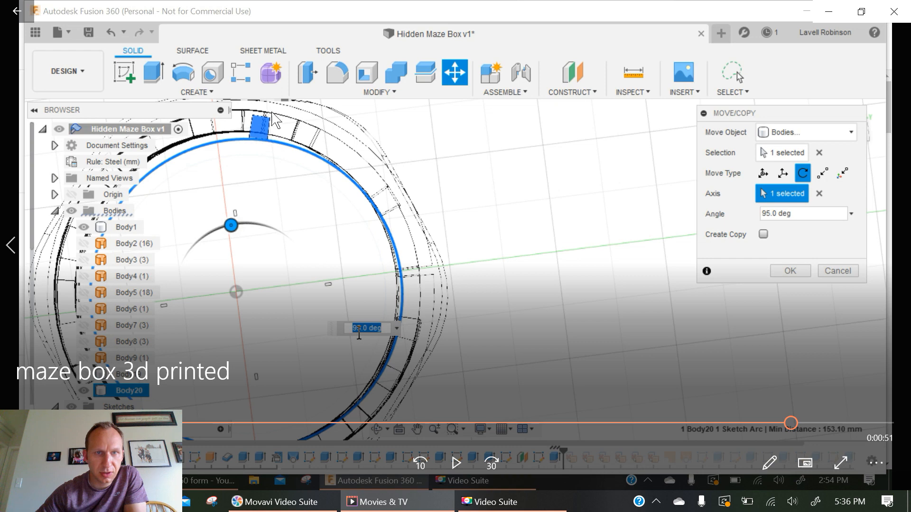
pyautogui.moveTo(270, 120)
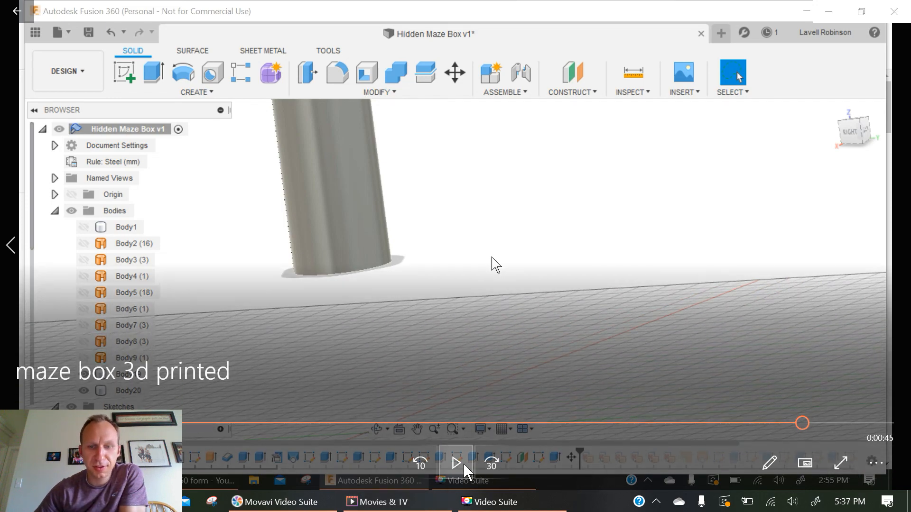
# - Combine Body19 into Body20 with a Join operation, Keep Tools off
pyautogui.click(395, 72)
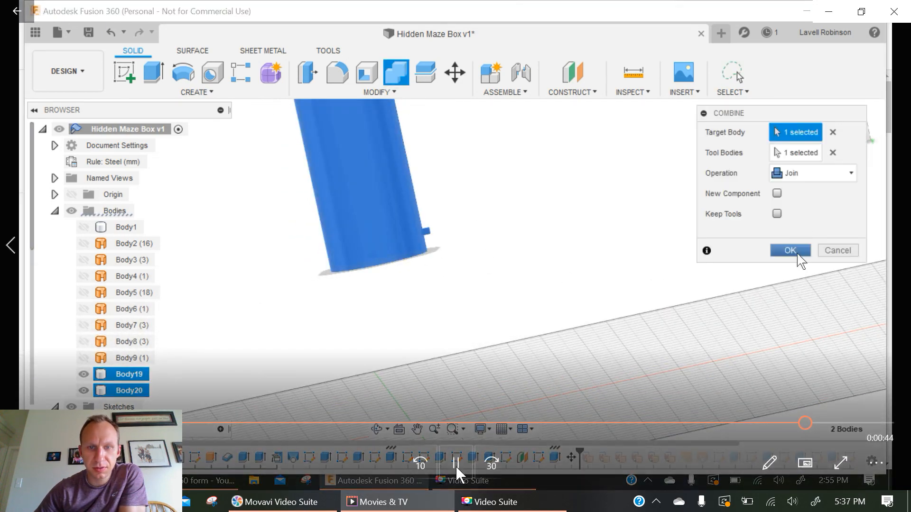
pyautogui.click(789, 251)
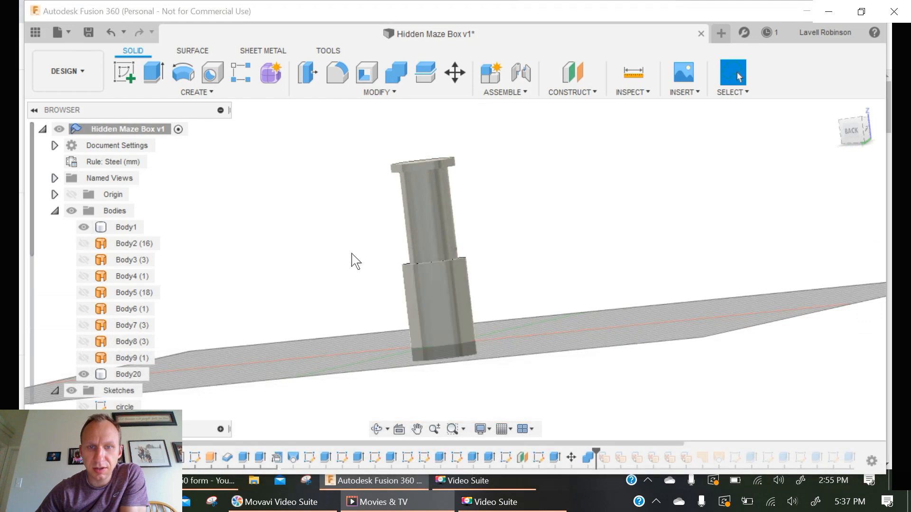
pyautogui.click(455, 72)
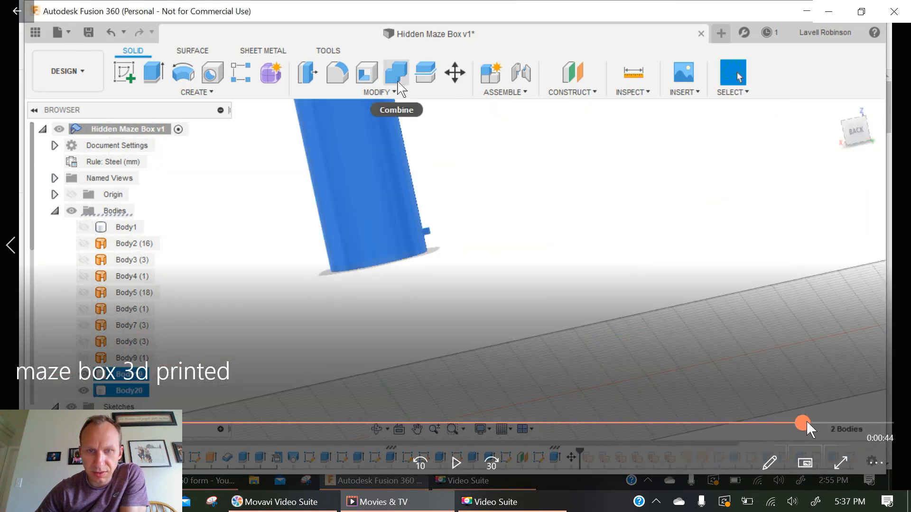
pyautogui.click(454, 72)
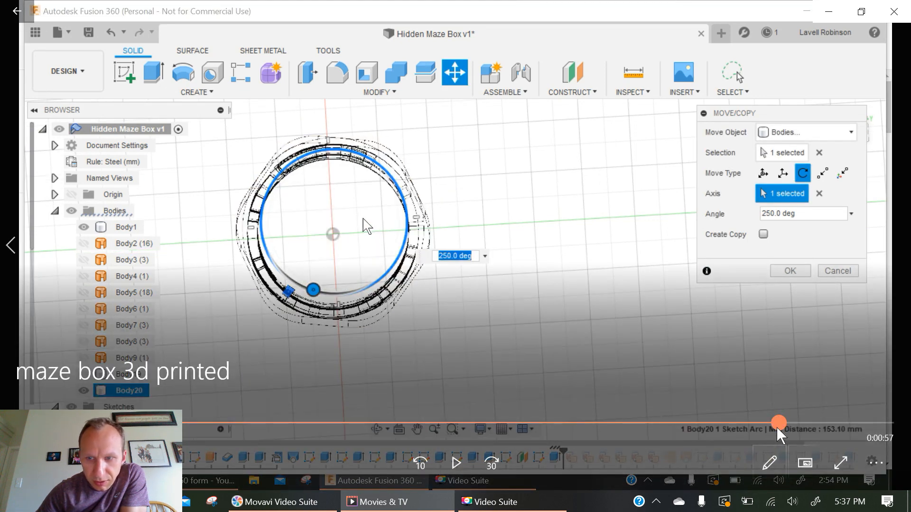
# - Switch the visual style to Wireframe to reveal the hidden maze edges
pyautogui.click(481, 429)
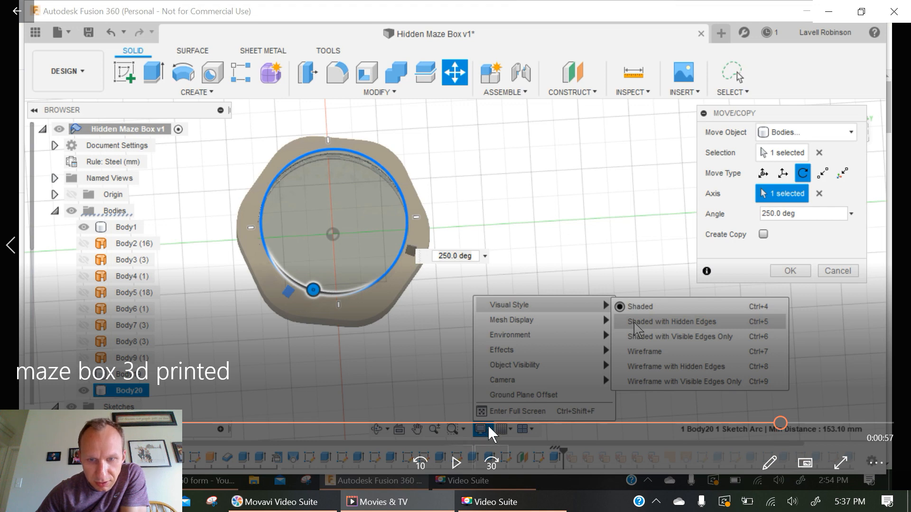
pyautogui.moveTo(546, 307)
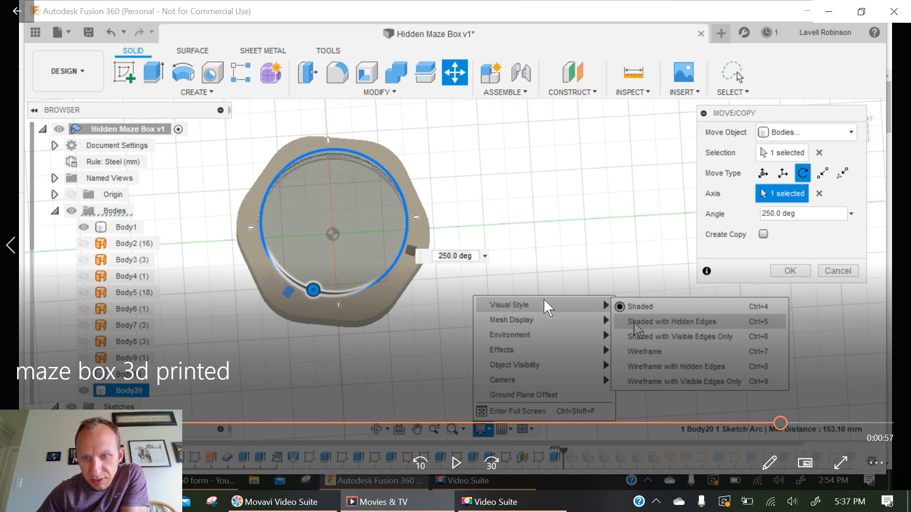
pyautogui.moveTo(400, 262)
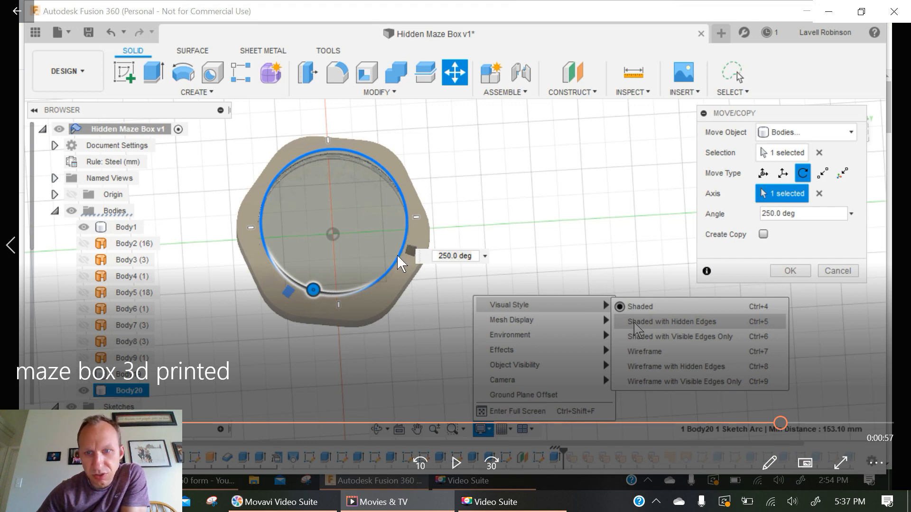
pyautogui.moveTo(689, 358)
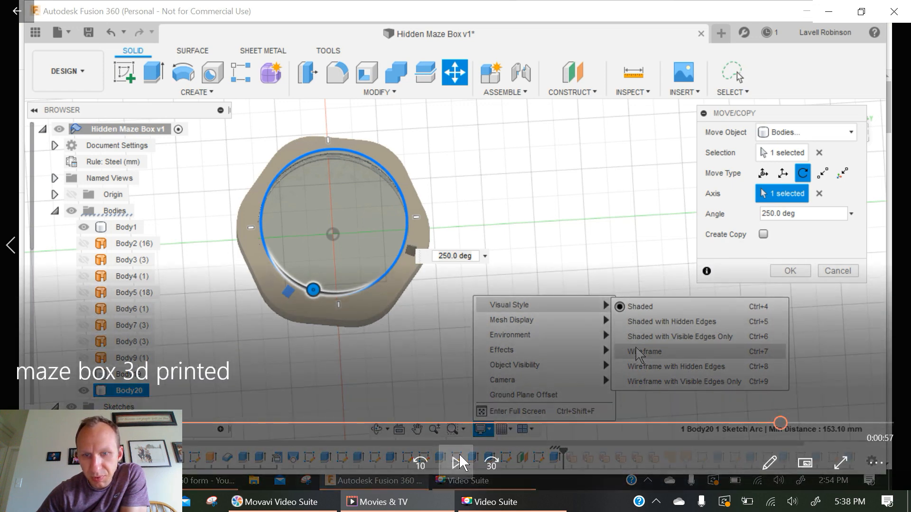
pyautogui.click(645, 351)
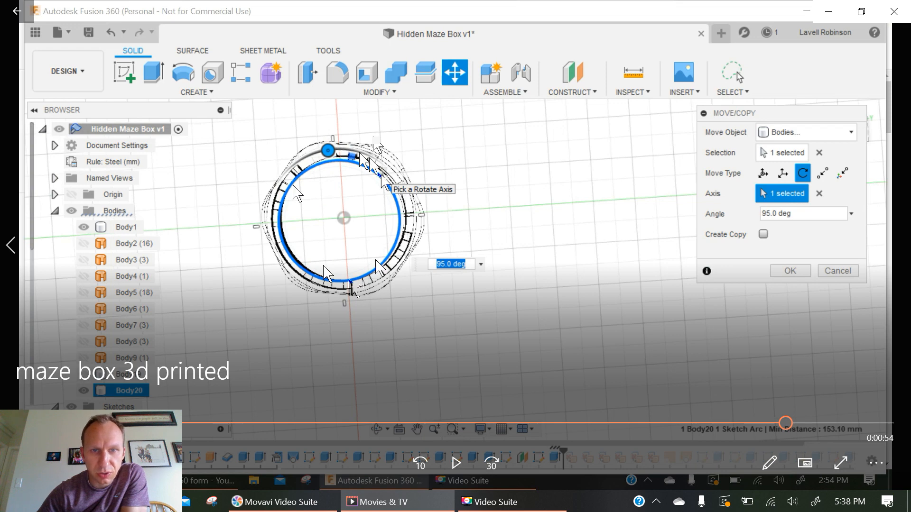
pyautogui.moveTo(430, 249)
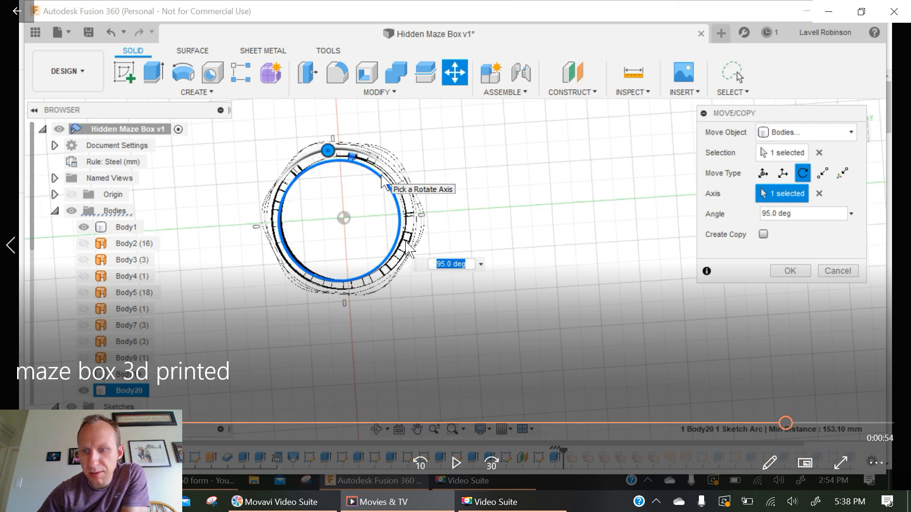
pyautogui.moveTo(354, 174)
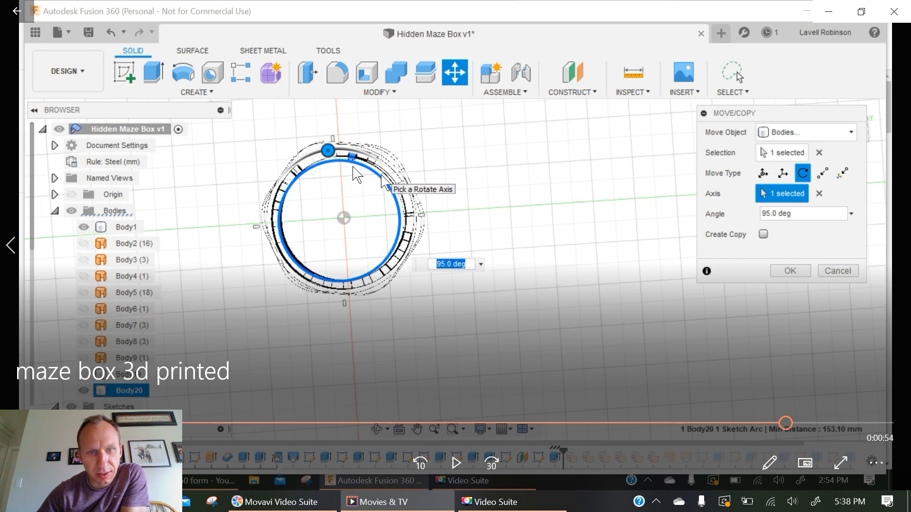
pyautogui.moveTo(371, 233)
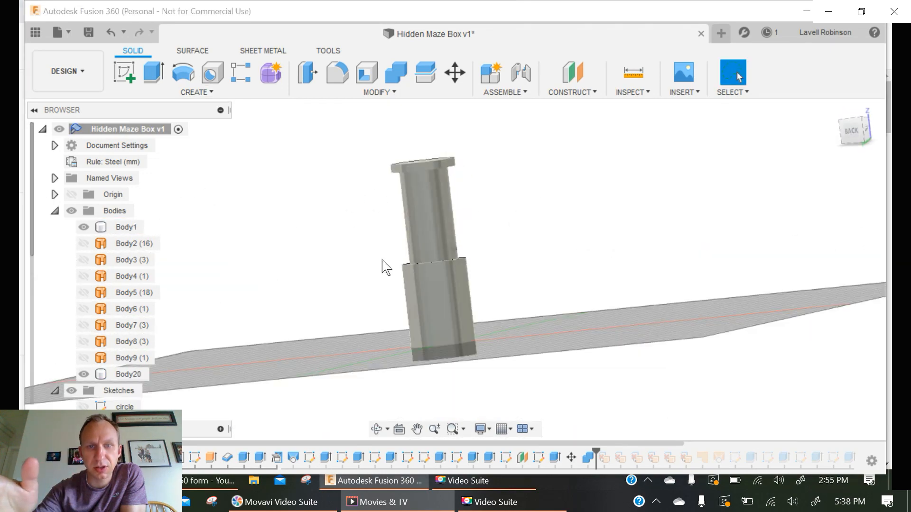
# - Select Body1 and Body20 and move them apart so each stands separately
pyautogui.click(455, 72)
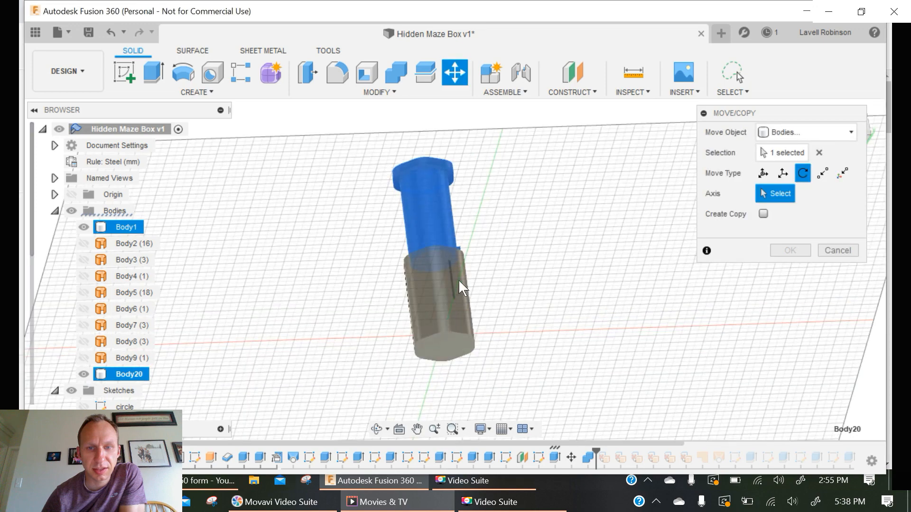
pyautogui.click(118, 242)
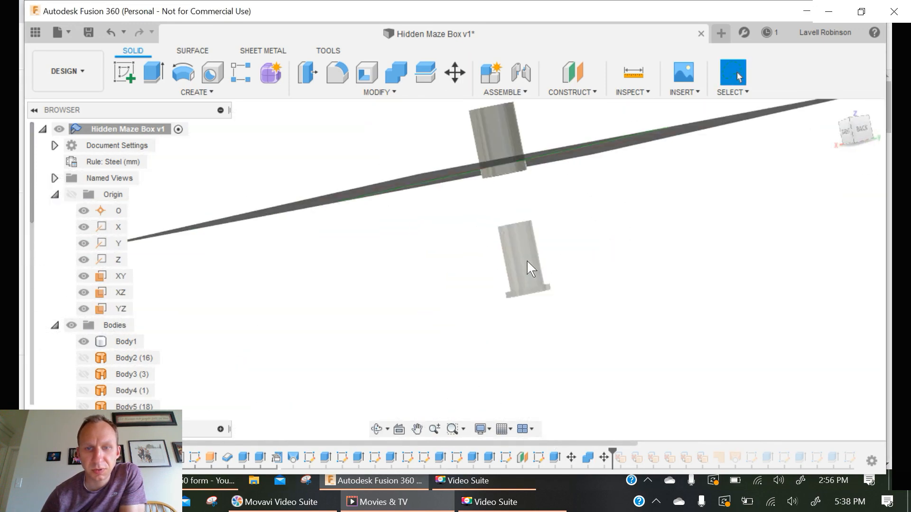
pyautogui.click(455, 72)
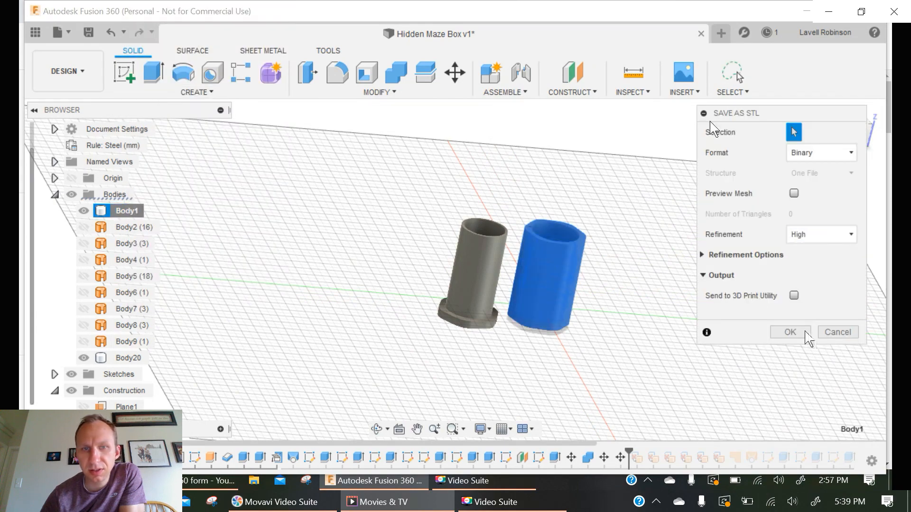
# - Confirm Body1's STL export as Binary at High refinement, bringing up the save window
pyautogui.click(788, 332)
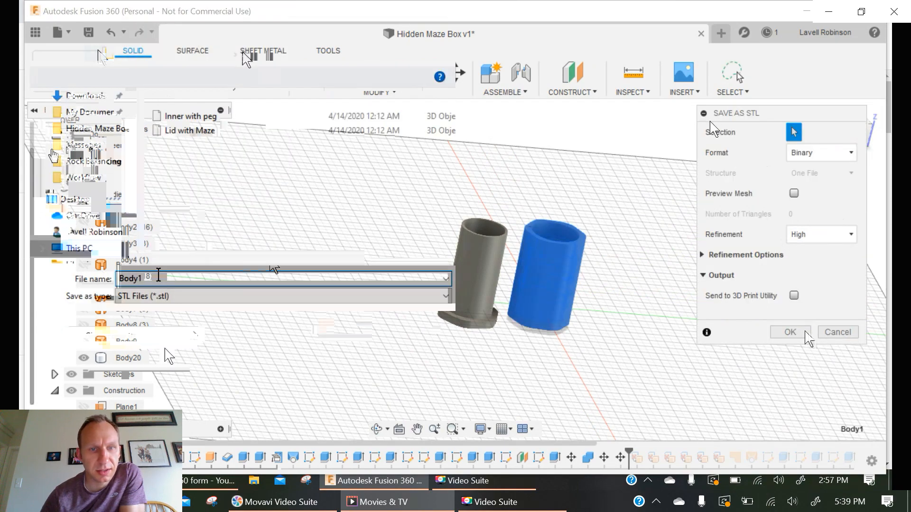